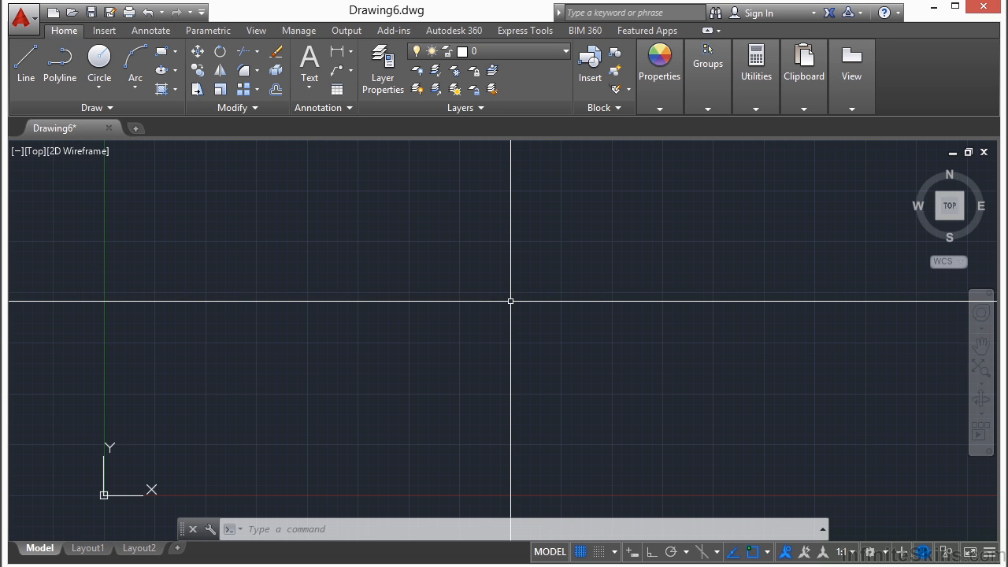
# - Bring up the Drawing Units settings for Drawing6 via the UNITS command
pyautogui.write('unit')
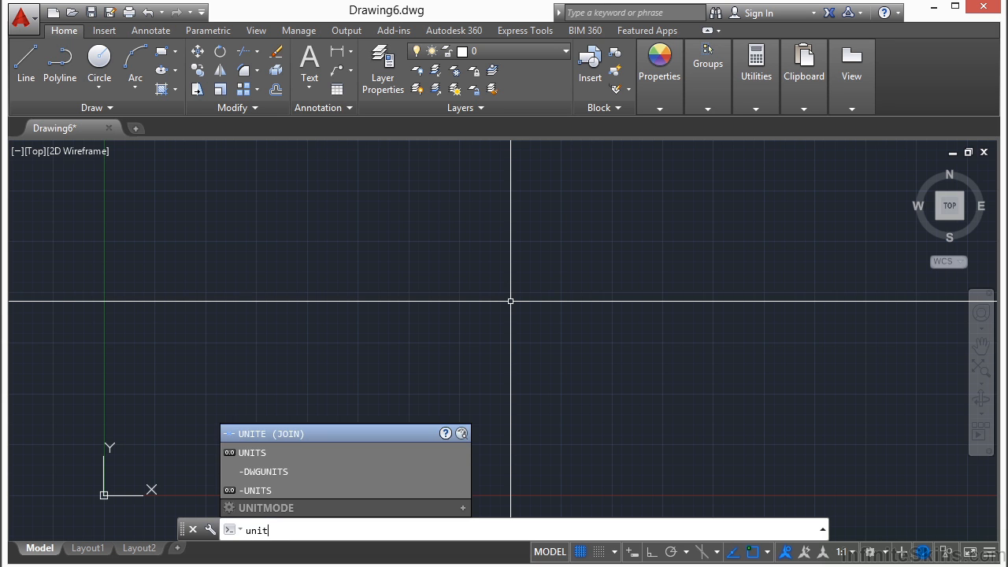
pyautogui.press('Escape')
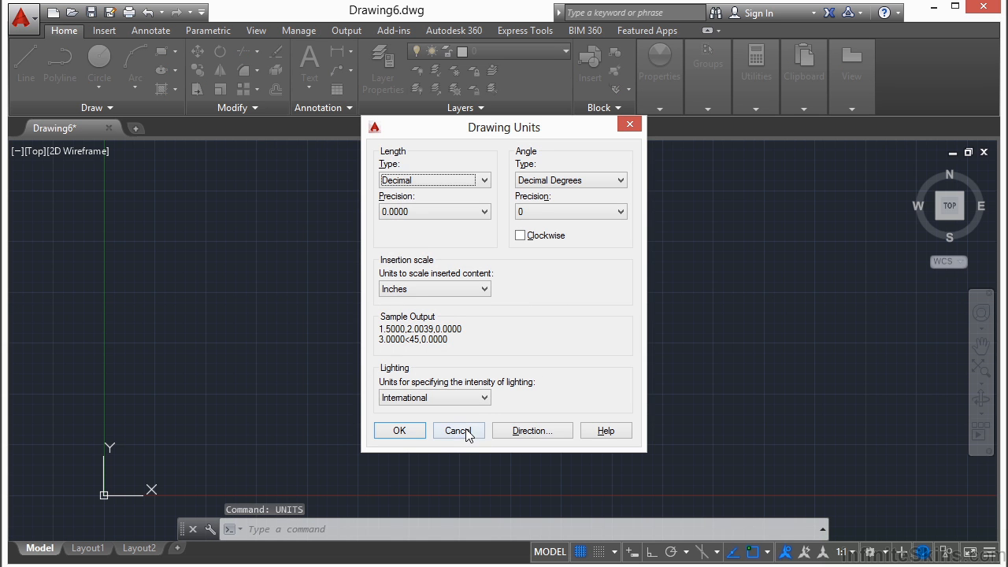
pyautogui.click(22, 19)
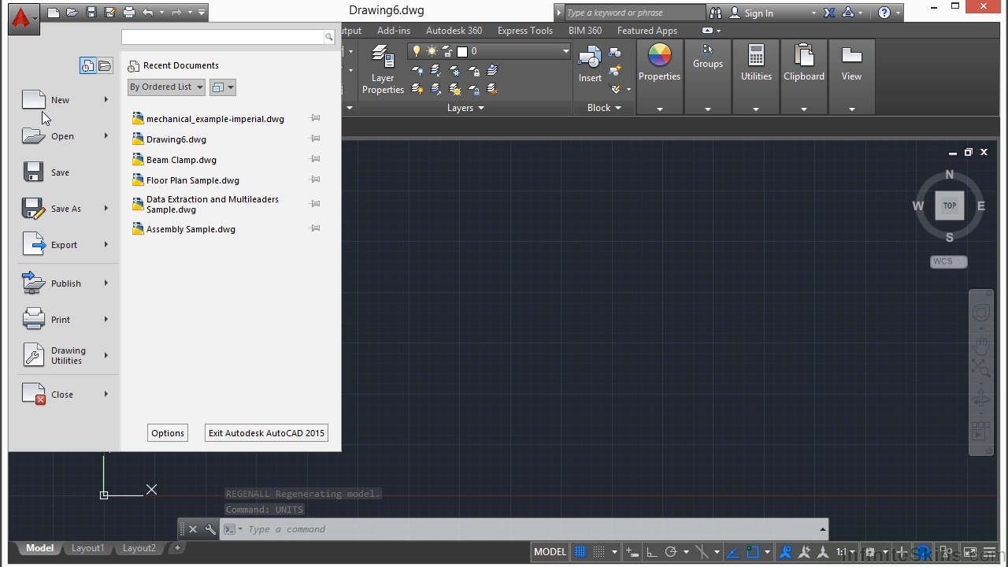
pyautogui.click(66, 356)
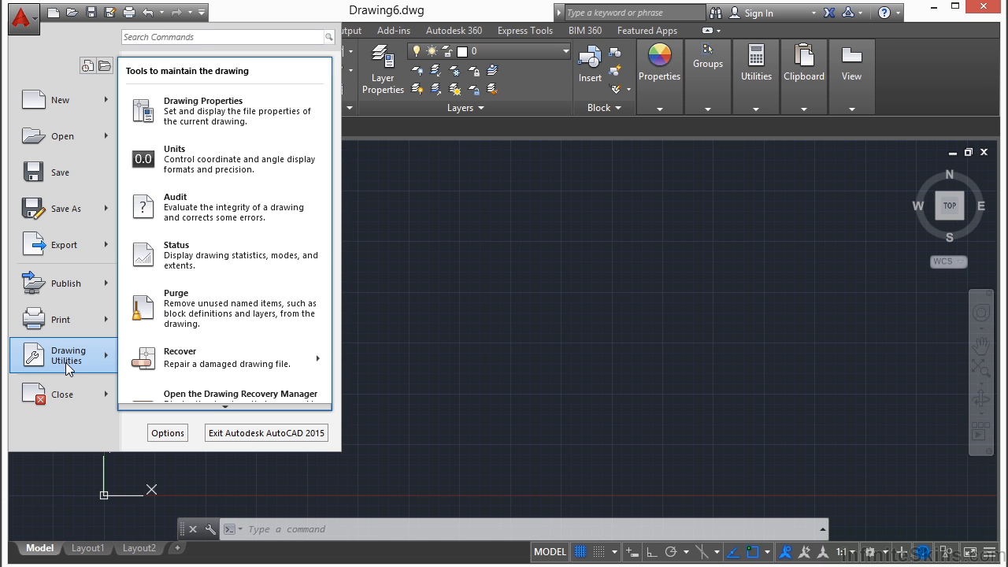
pyautogui.moveTo(189, 157)
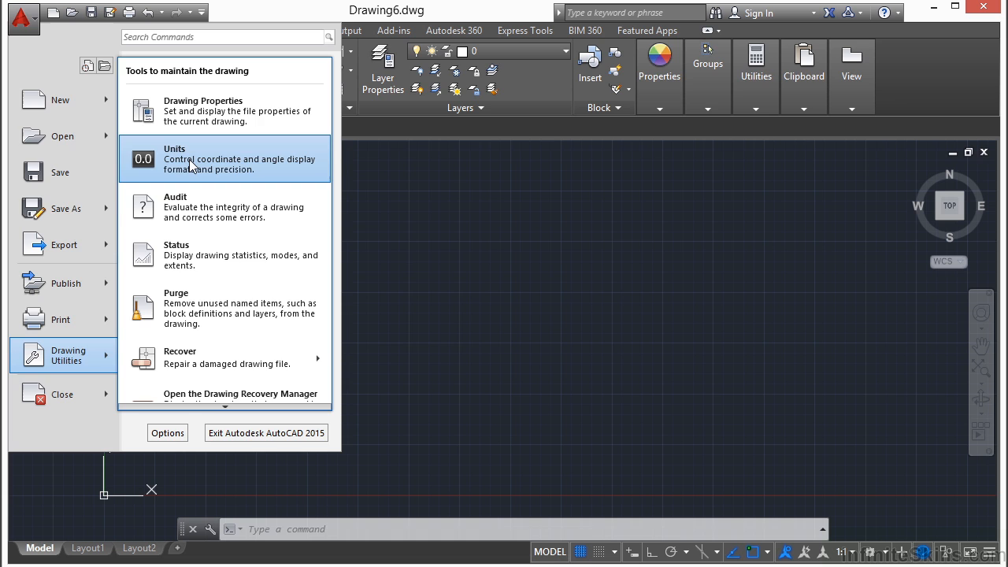
pyautogui.click(189, 157)
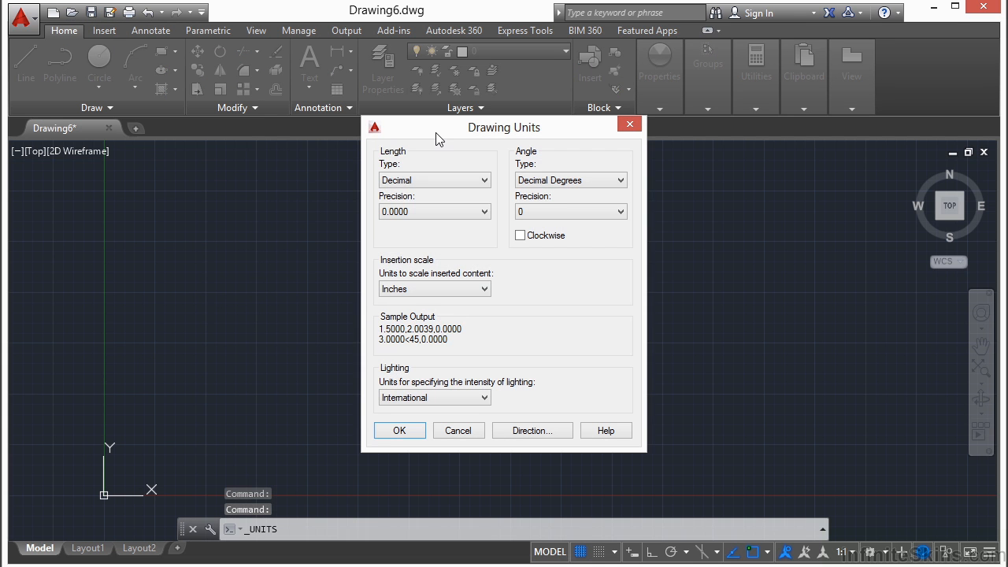
pyautogui.moveTo(532, 326)
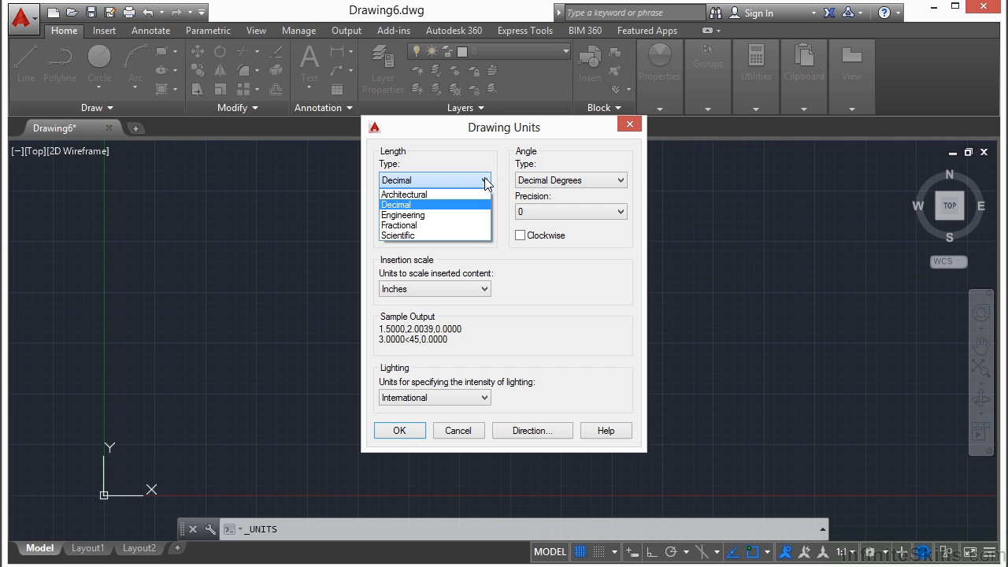
pyautogui.moveTo(482, 215)
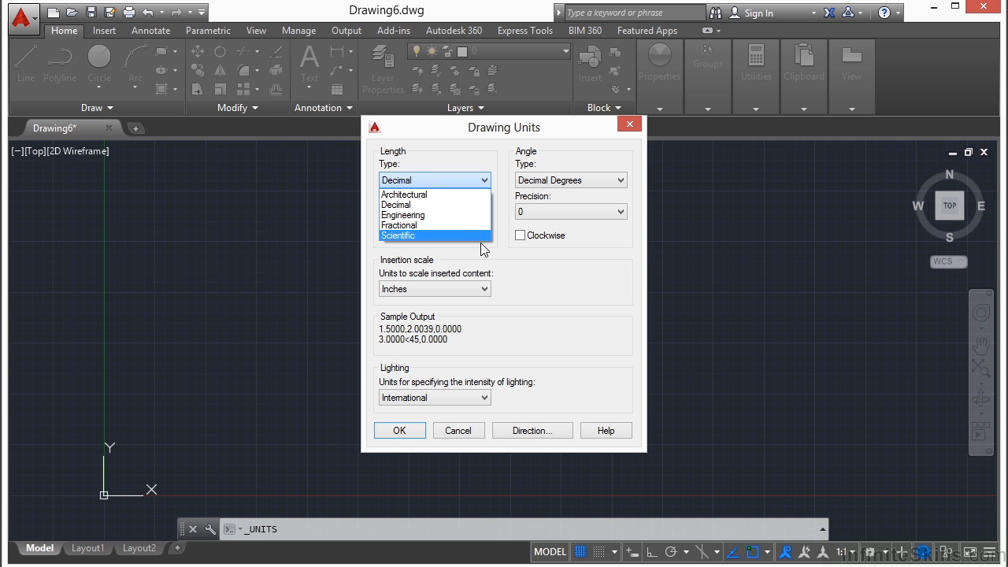
pyautogui.moveTo(455, 228)
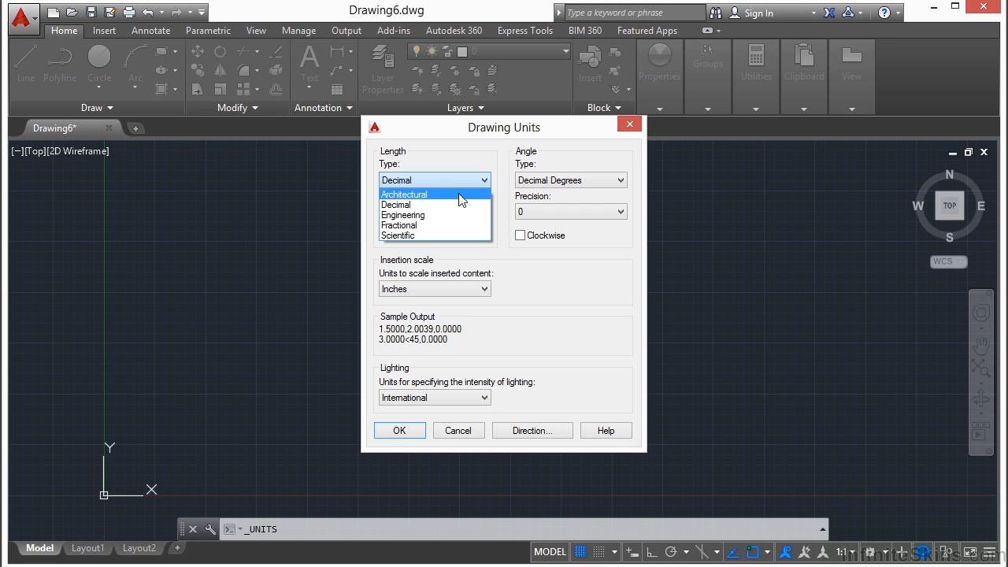
# - Choose Architectural as the length type, giving 1/16-inch precision
pyautogui.click(403, 194)
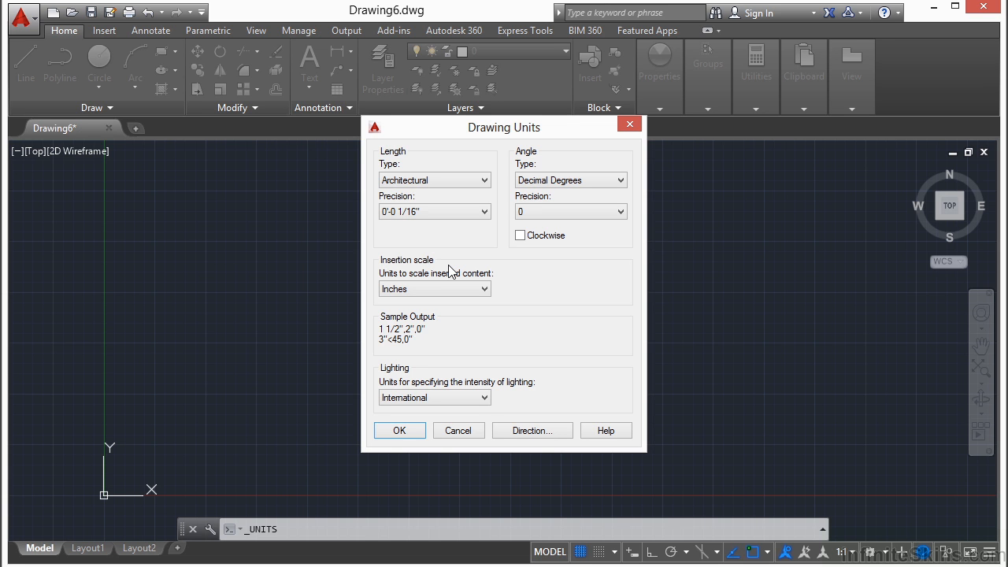
pyautogui.moveTo(448, 277)
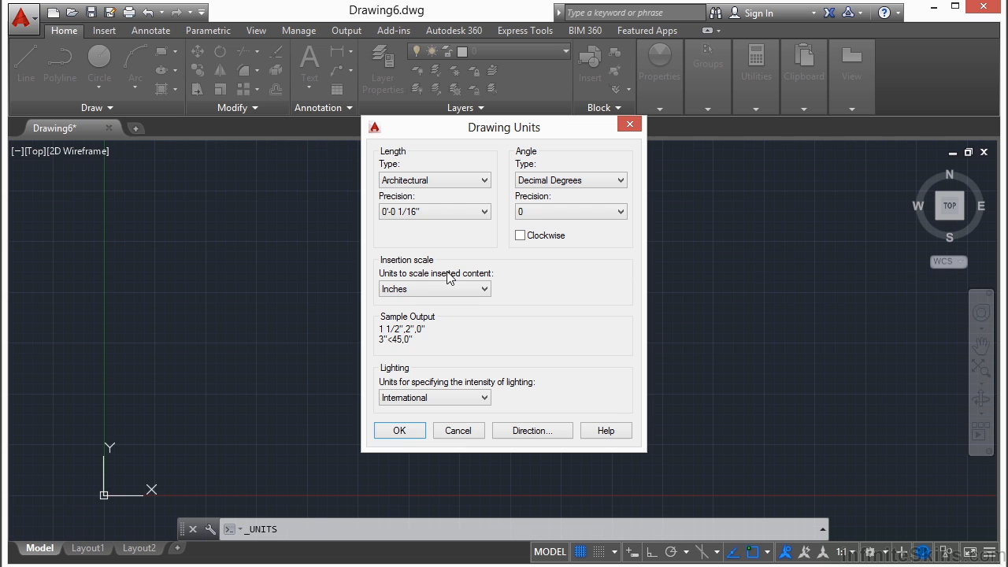
pyautogui.moveTo(435, 179)
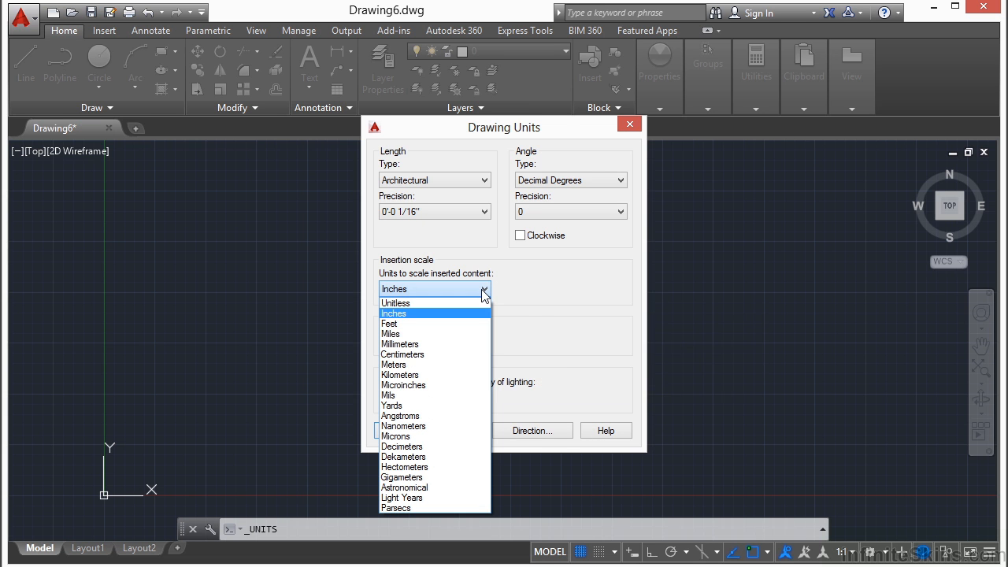
pyautogui.moveTo(482, 293)
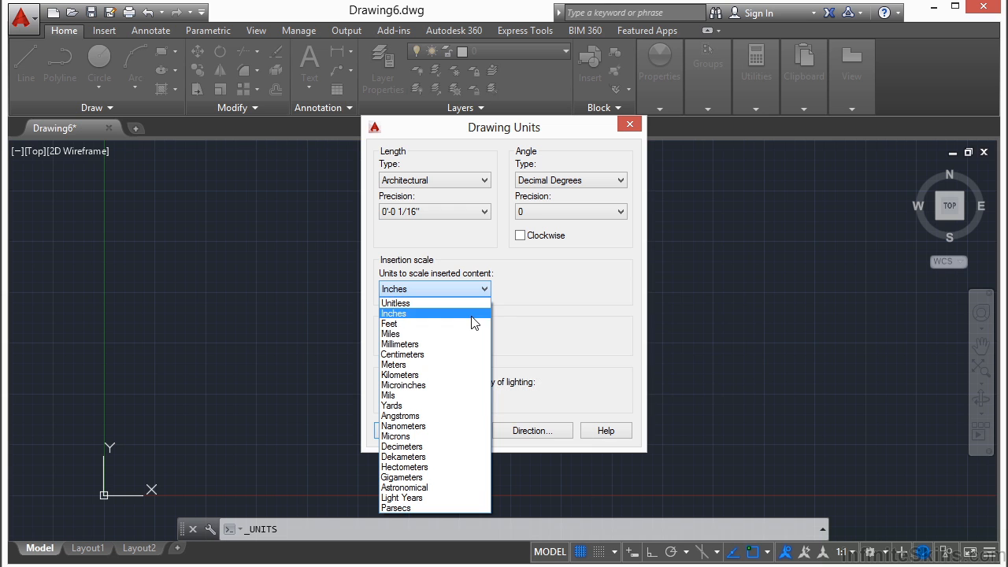
pyautogui.moveTo(441, 405)
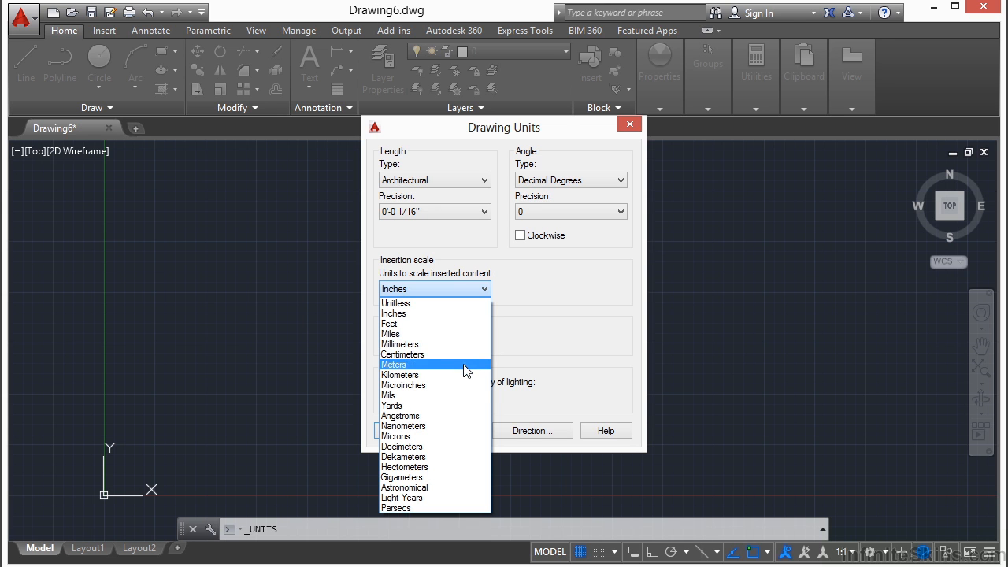
pyautogui.moveTo(466, 384)
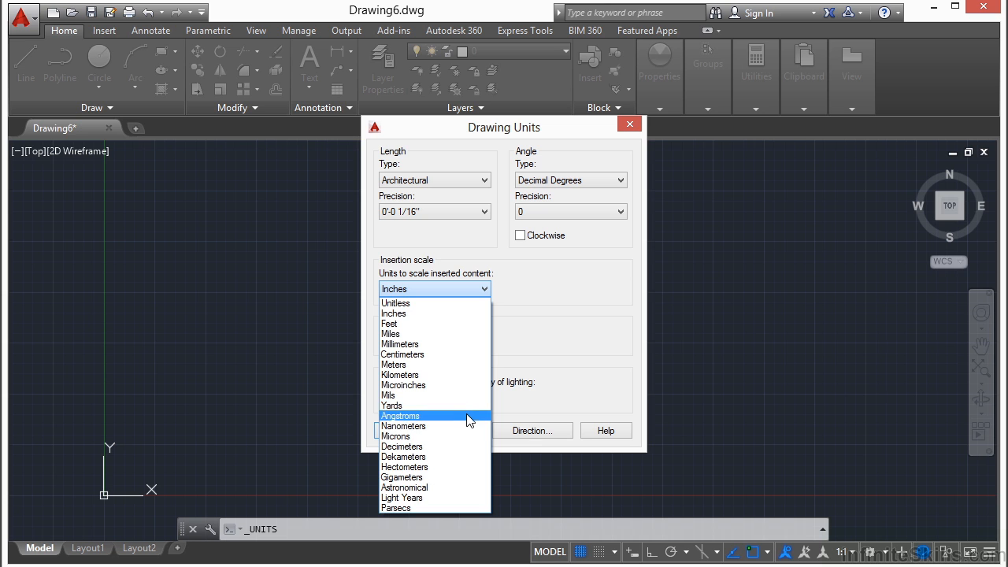
pyautogui.moveTo(459, 498)
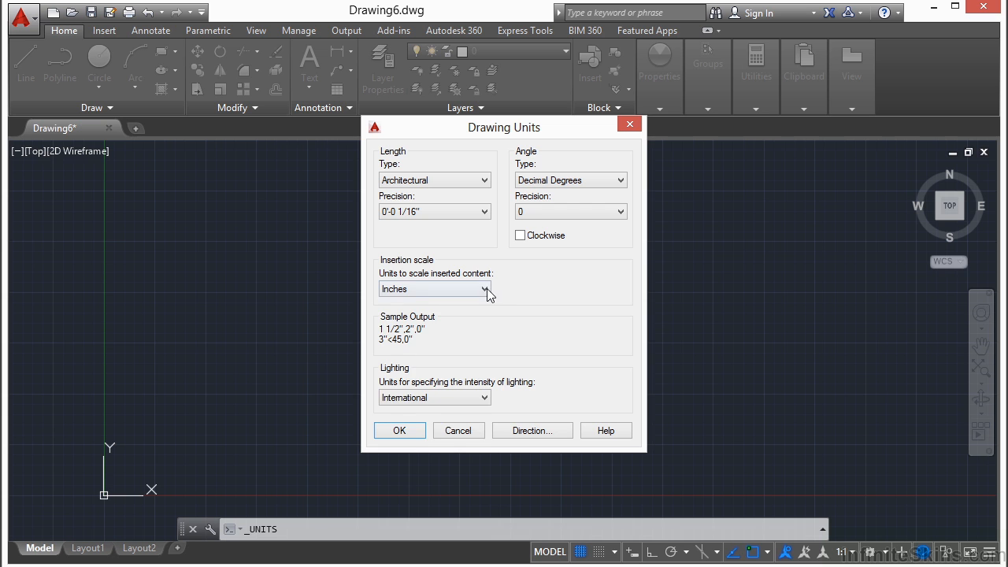
# - Close the insertion-scale unit list, leaving Inches with Architectural lengths
pyautogui.click(485, 288)
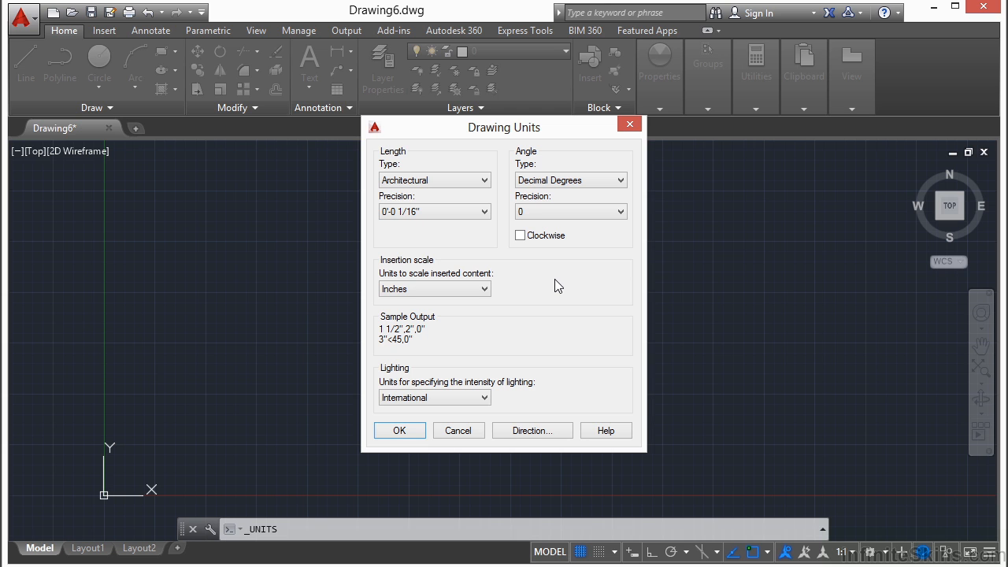
pyautogui.moveTo(548, 195)
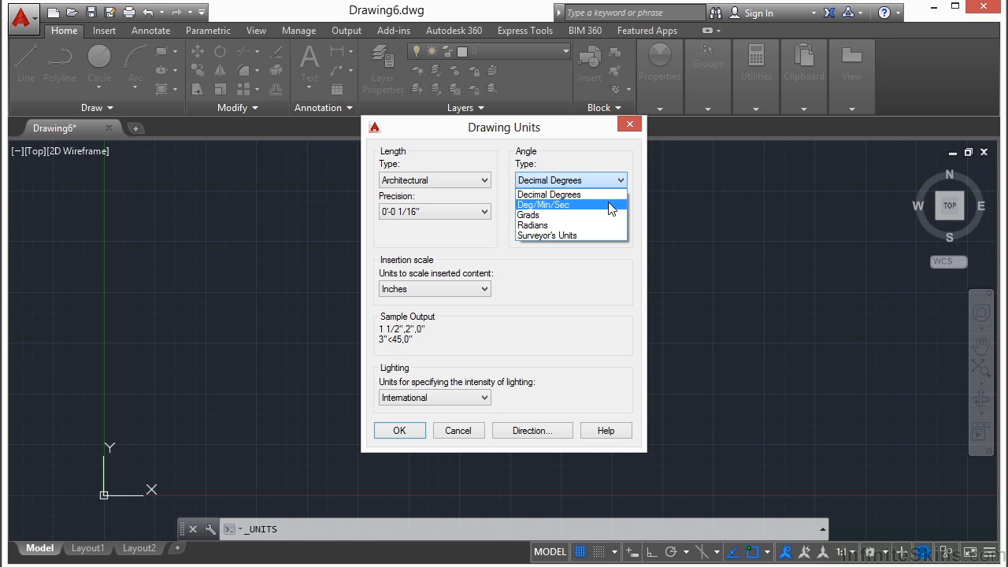
# - Try Deg/Min/Sec and Grads angle formats, then leave angles in Surveyor's Units
pyautogui.click(542, 204)
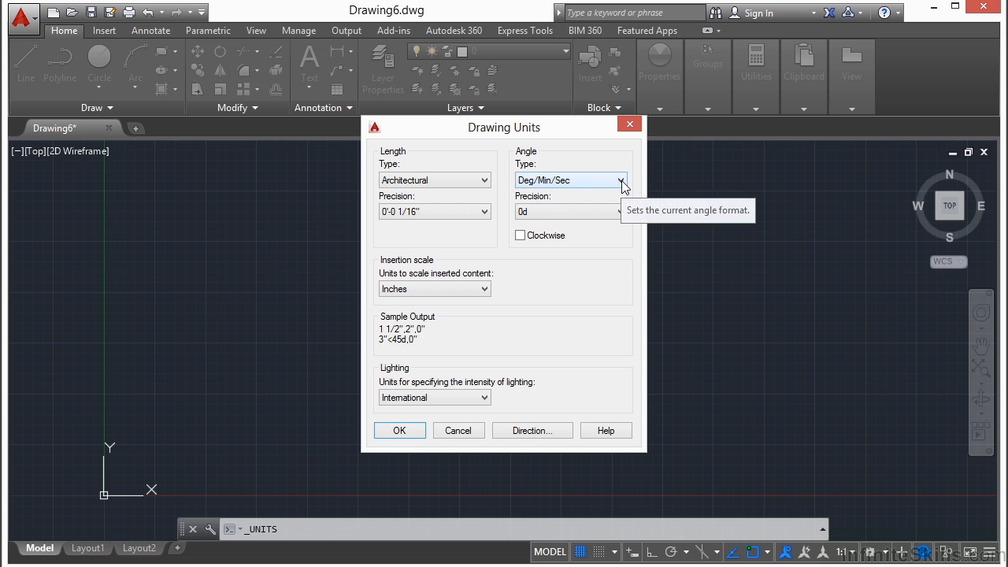
pyautogui.click(567, 180)
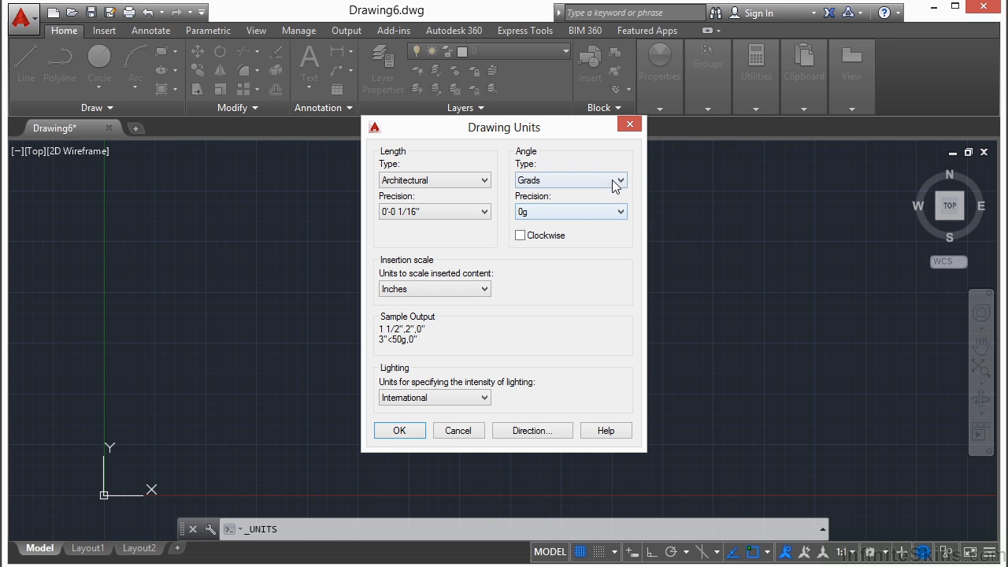
pyautogui.click(619, 179)
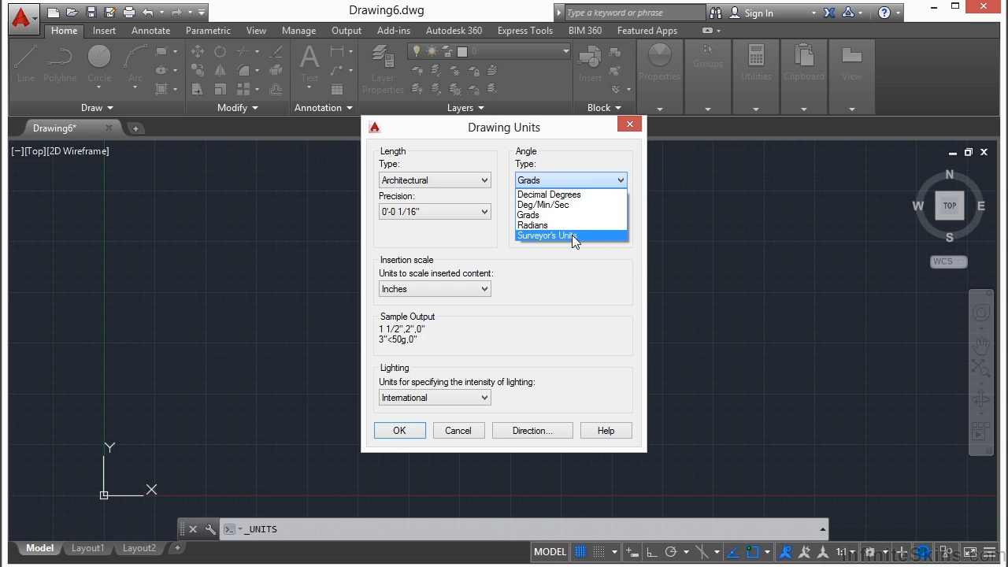
pyautogui.click(545, 236)
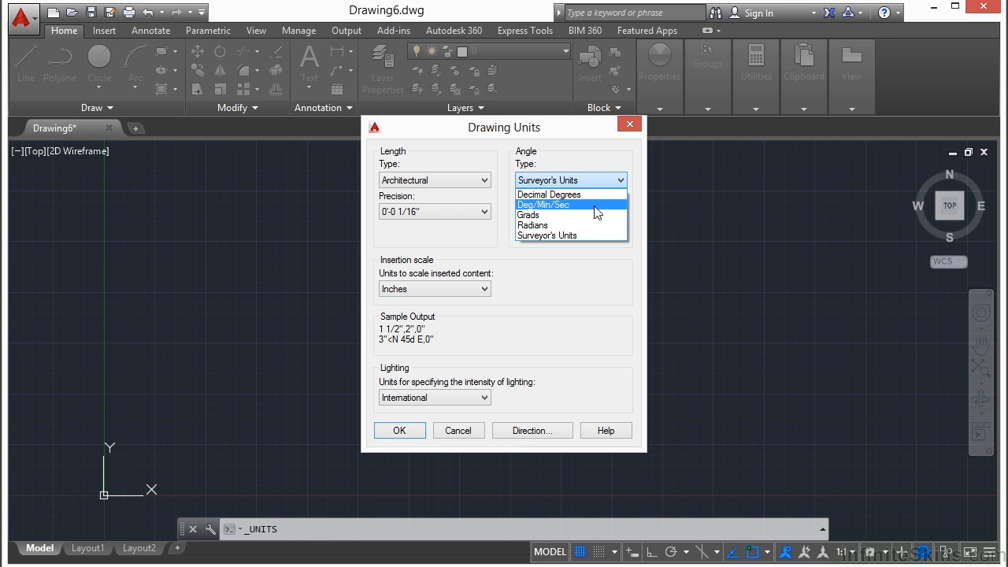
pyautogui.click(541, 205)
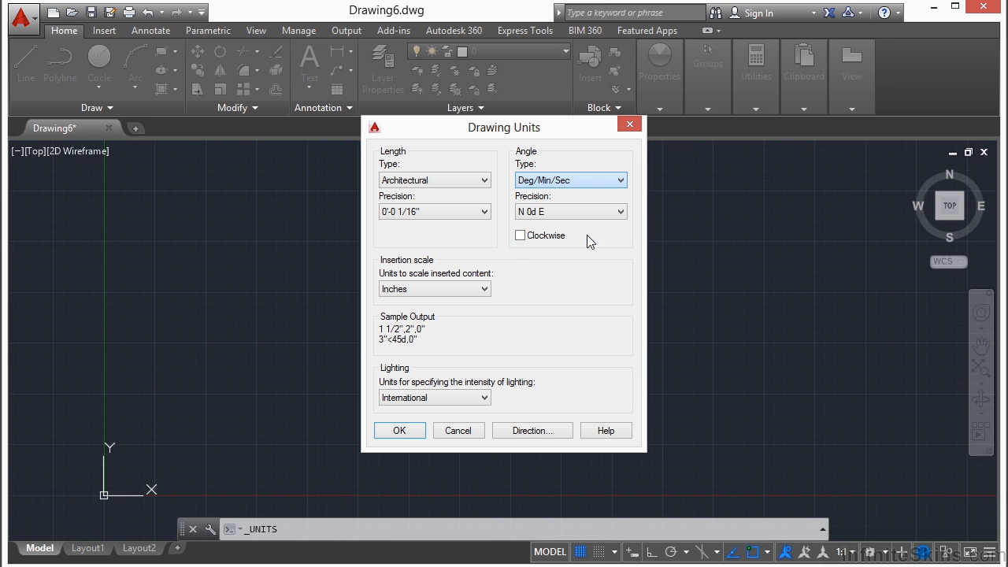
pyautogui.click(570, 179)
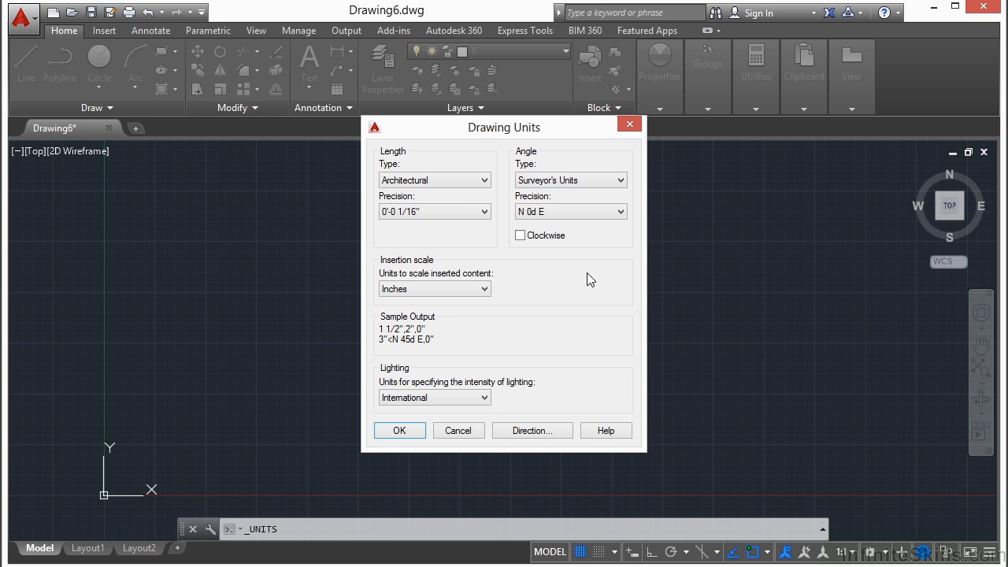
pyautogui.moveTo(606, 198)
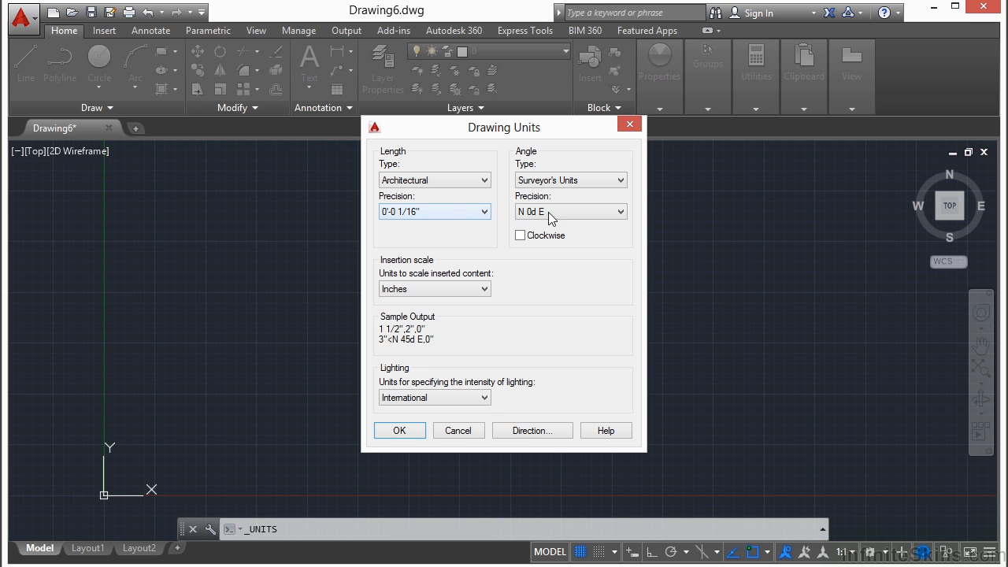
# - Try whole-inch and 1/256-inch length precisions for the Architectural units
pyautogui.click(435, 211)
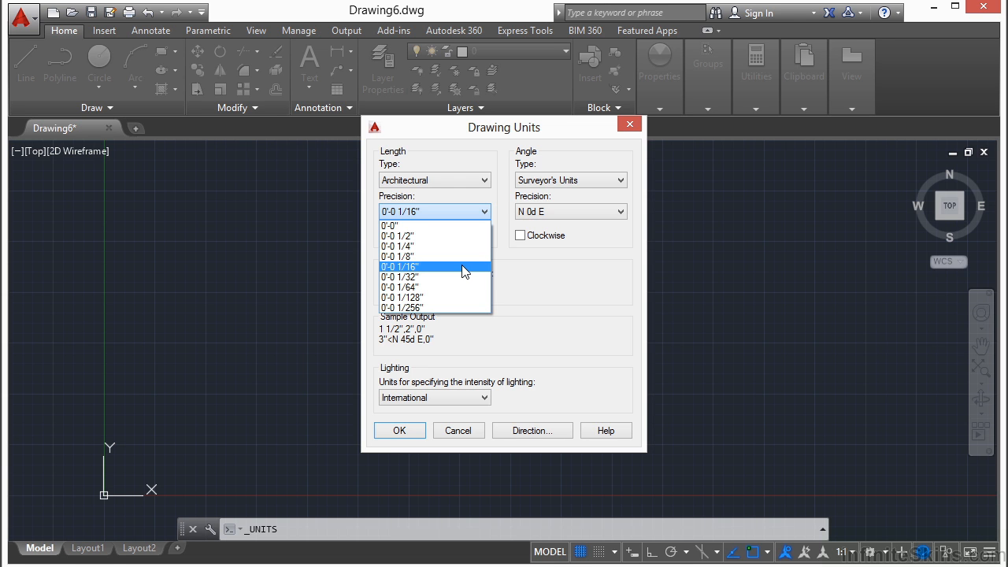
pyautogui.click(391, 225)
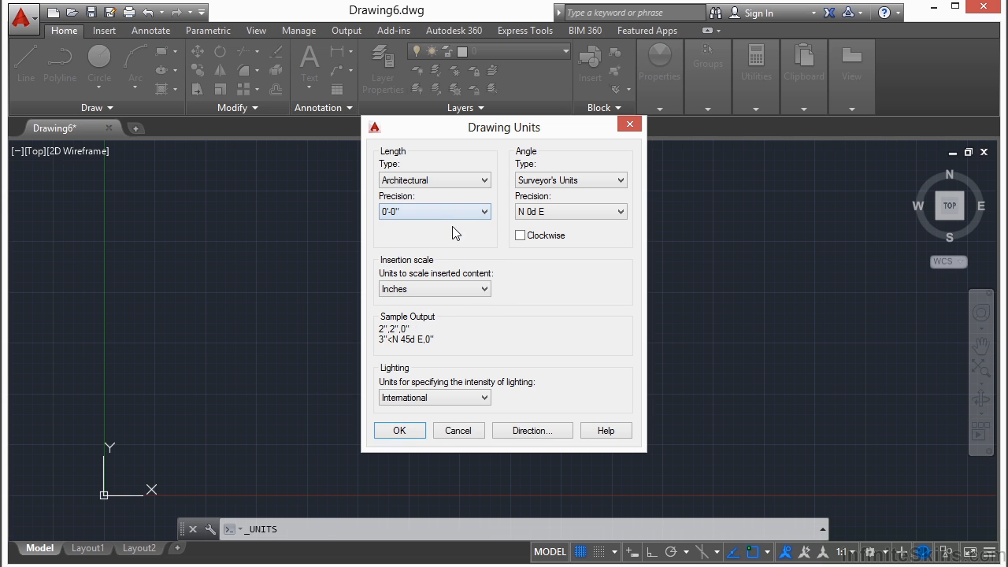
pyautogui.moveTo(435, 211)
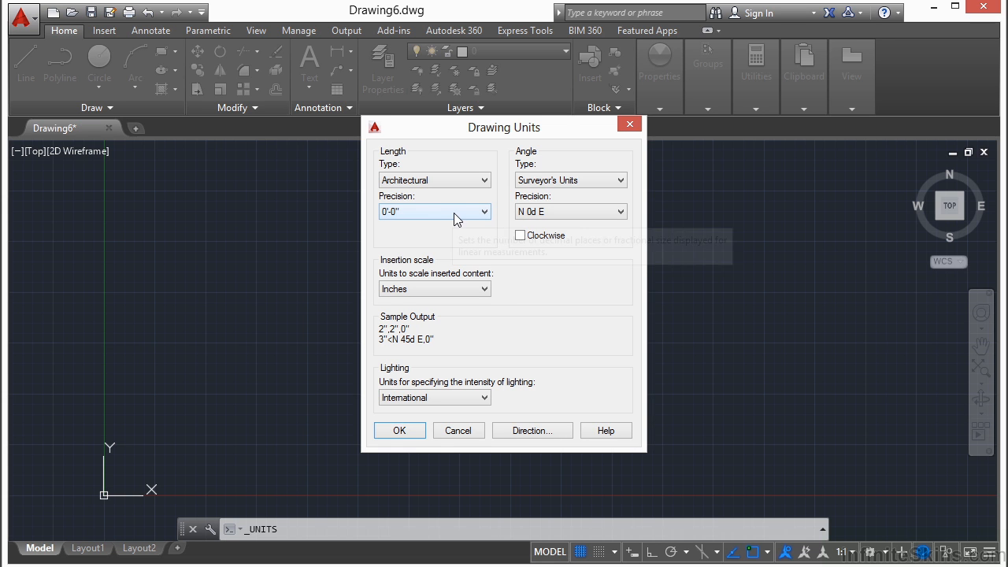
pyautogui.click(433, 211)
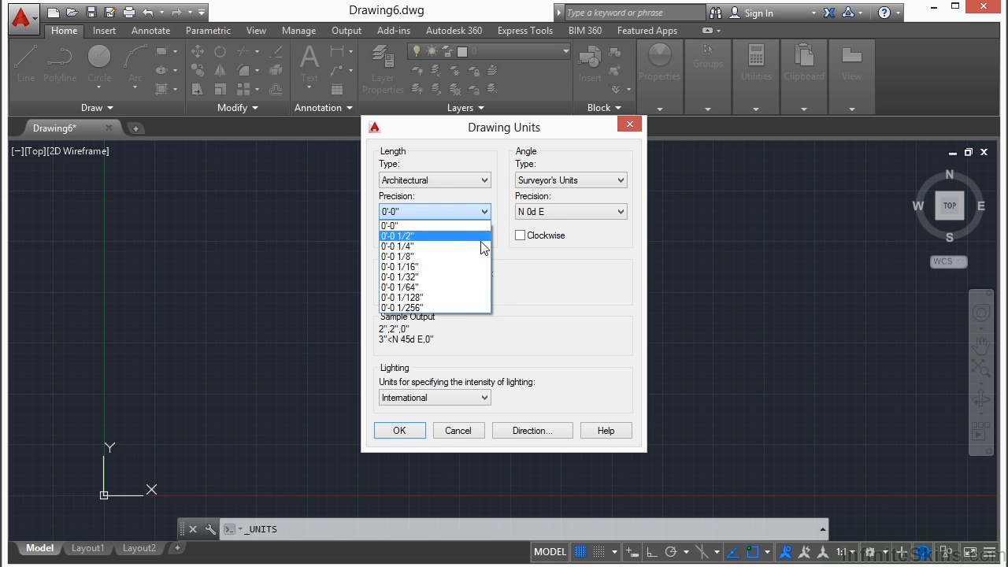
pyautogui.click(402, 307)
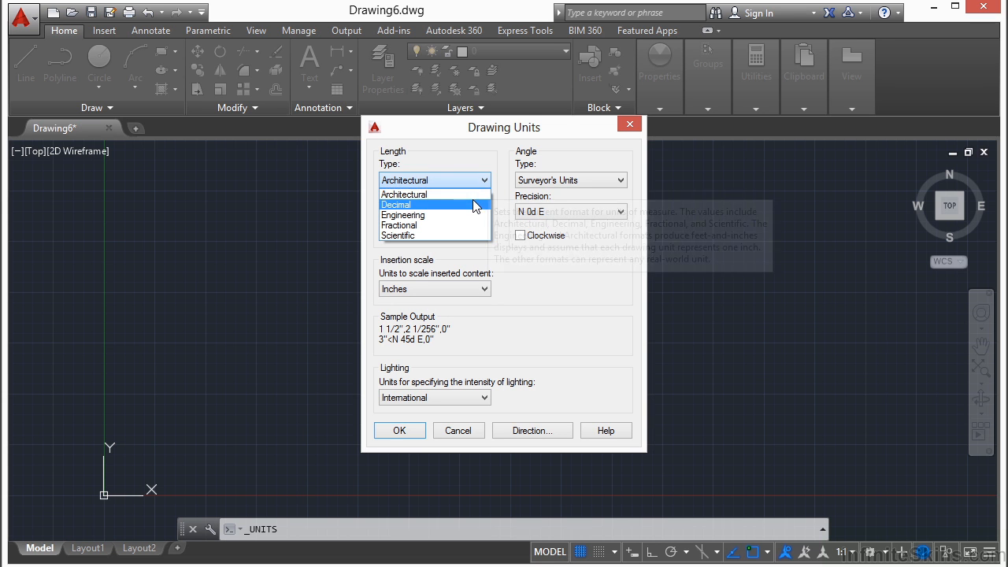
# - Switch length type to Decimal with 0.00000000 eight-place precision
pyautogui.click(397, 205)
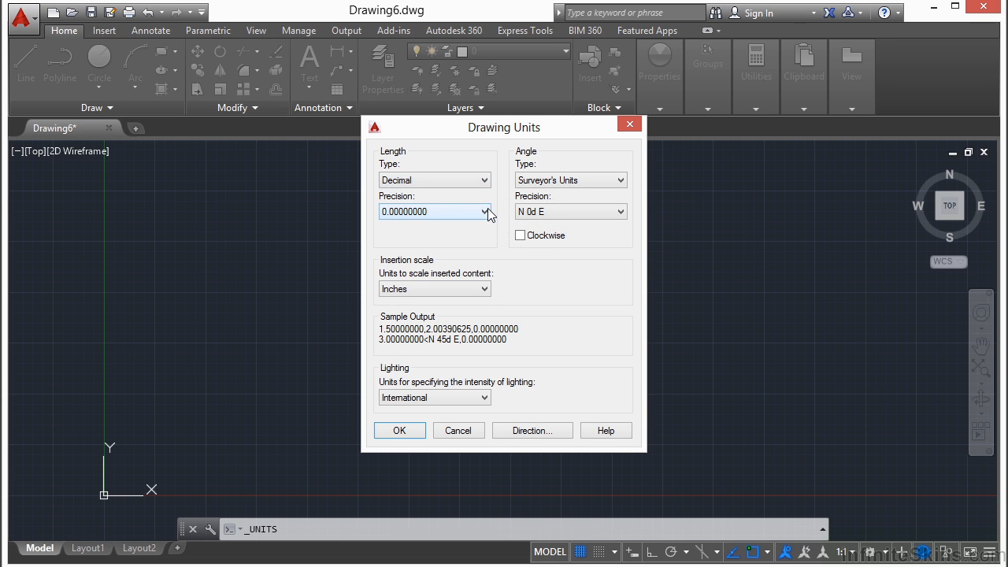
pyautogui.click(485, 211)
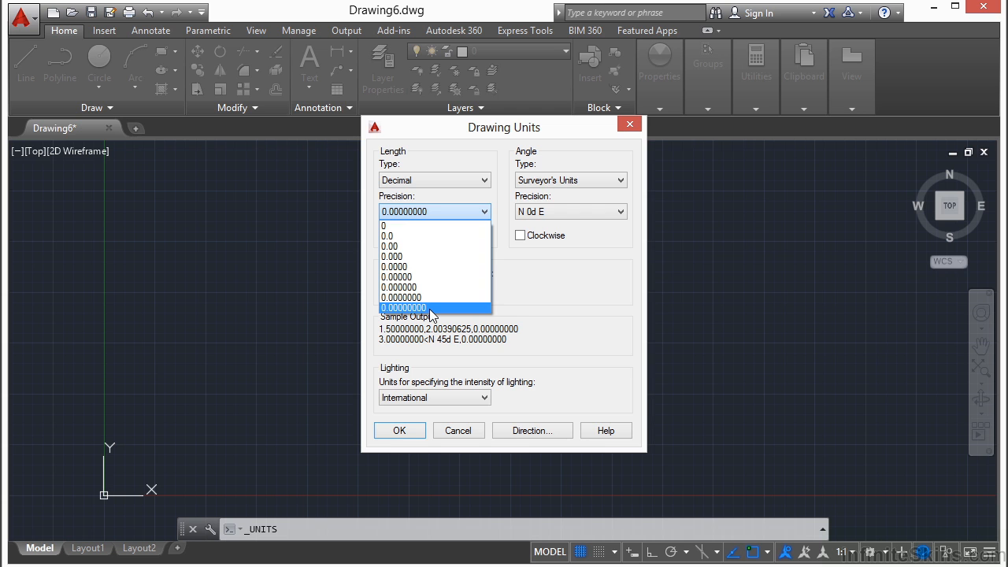
pyautogui.click(403, 307)
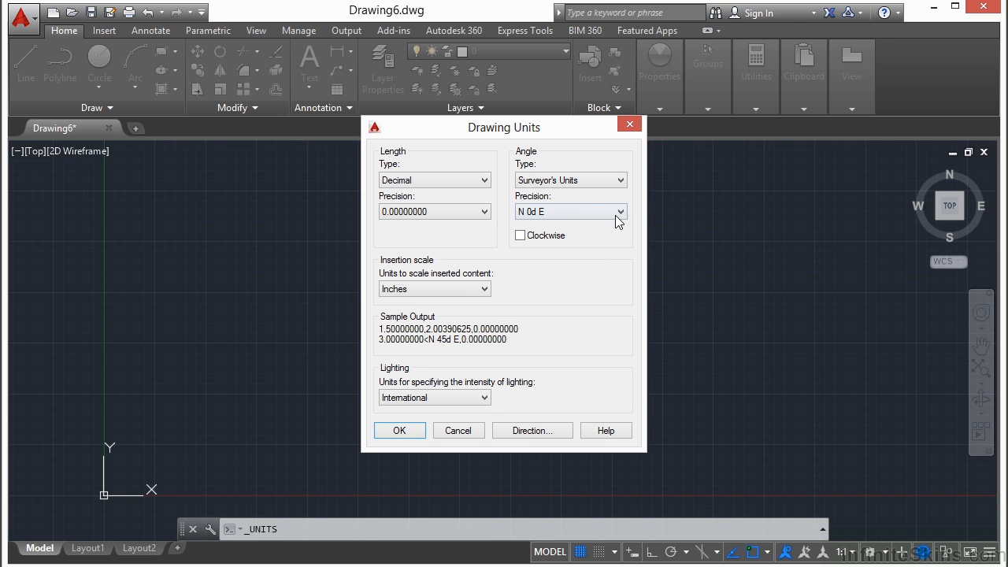
# - Set the angle type back to Decimal Degrees at whole-degree precision
pyautogui.click(619, 211)
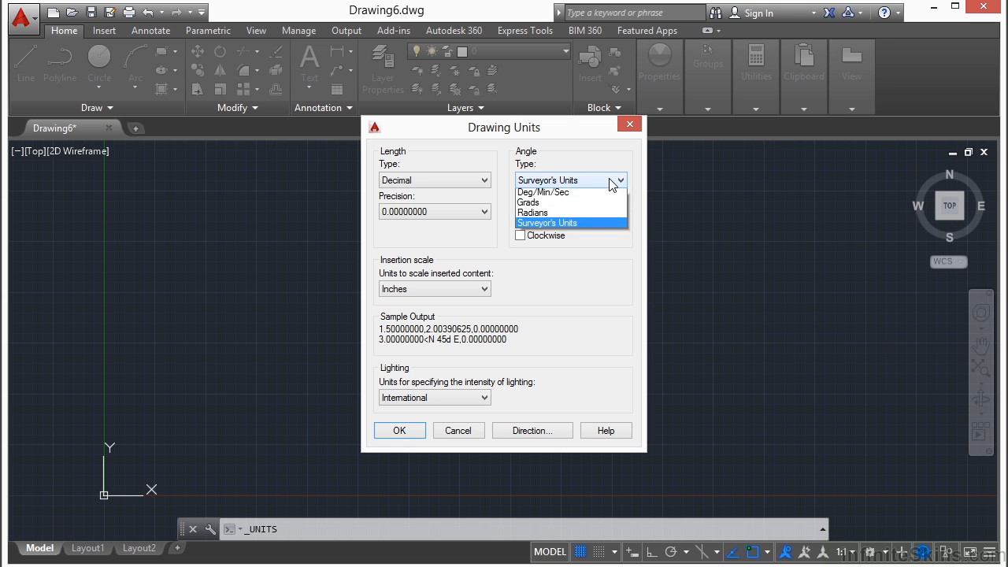
pyautogui.click(552, 179)
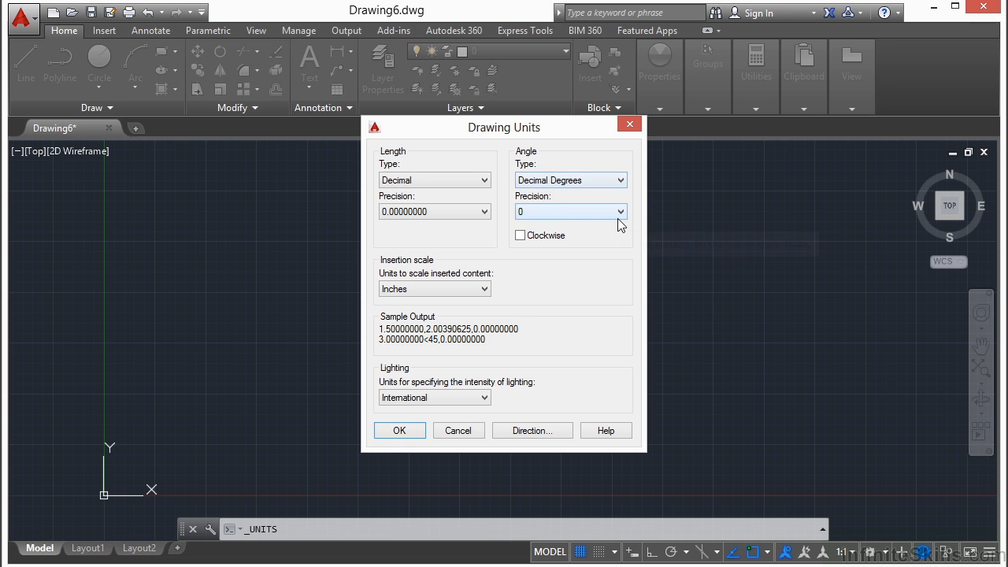